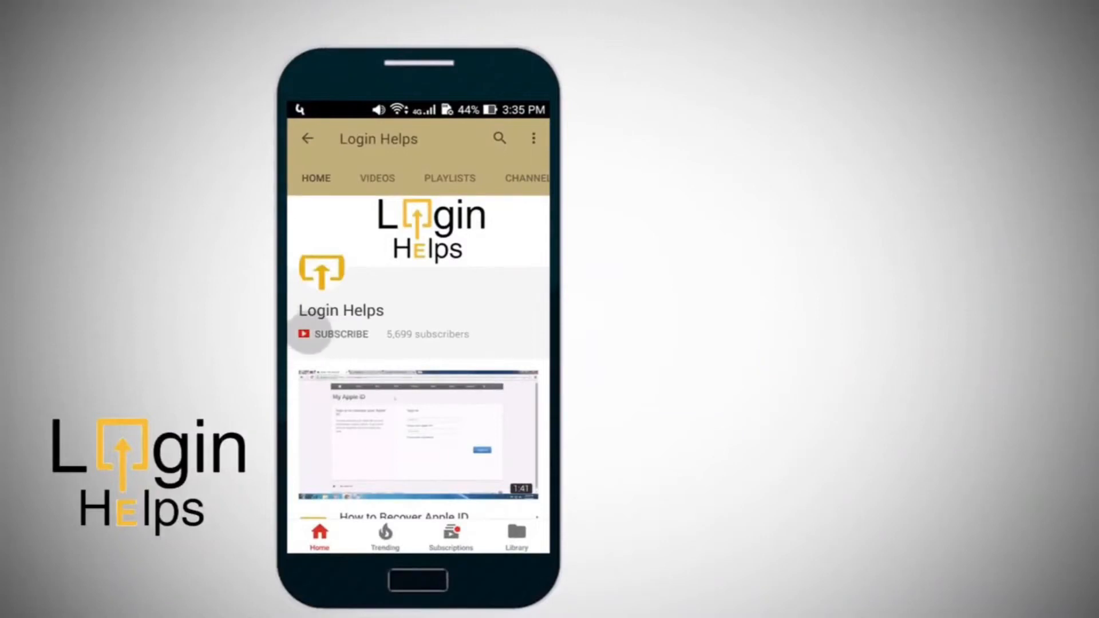
Let the Login Helps intro animation play out to the Windows desktop
click(336, 334)
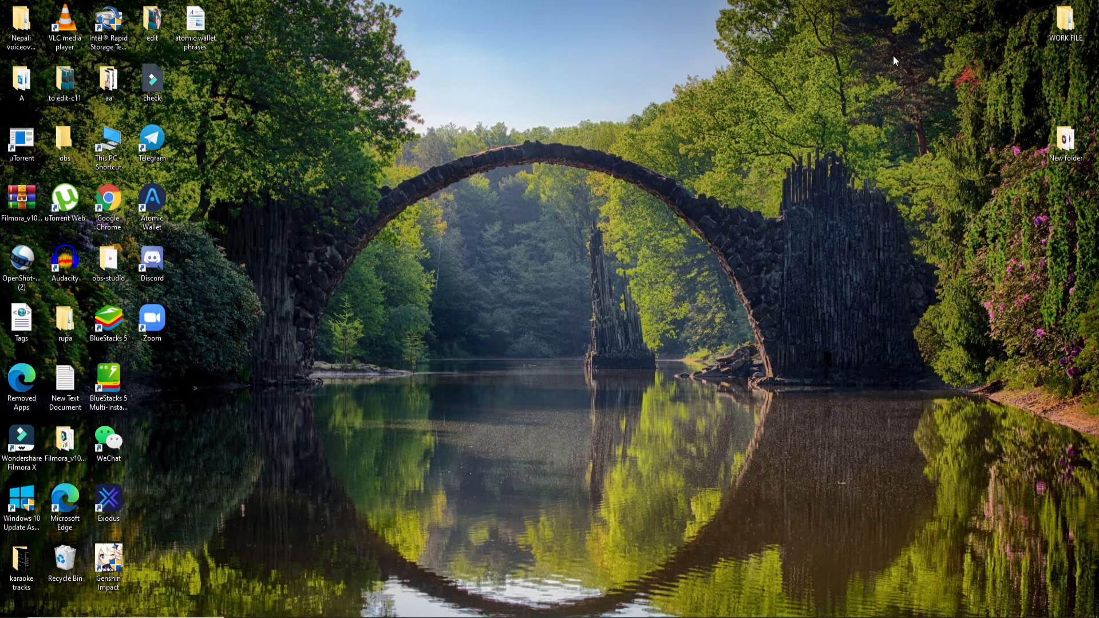
mouse_move(168, 448)
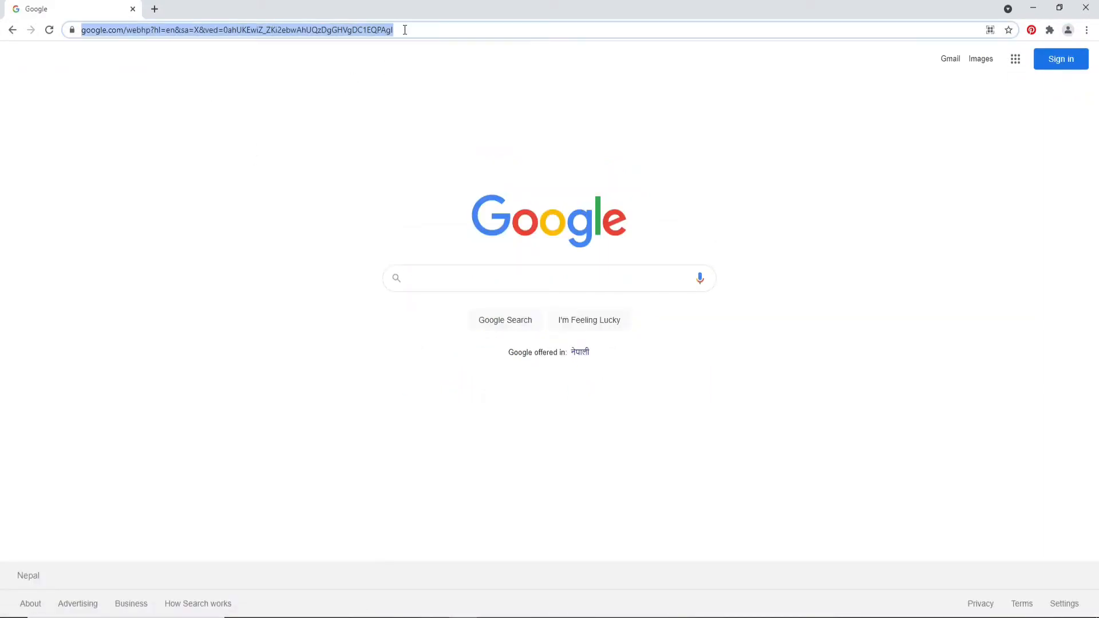
text(www)
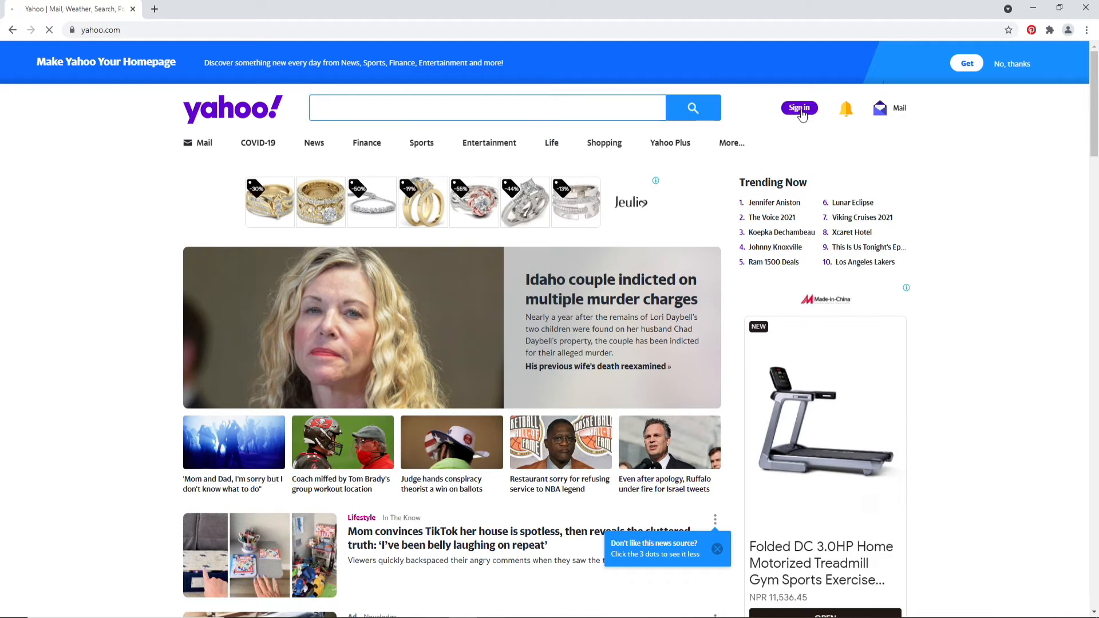
click(798, 107)
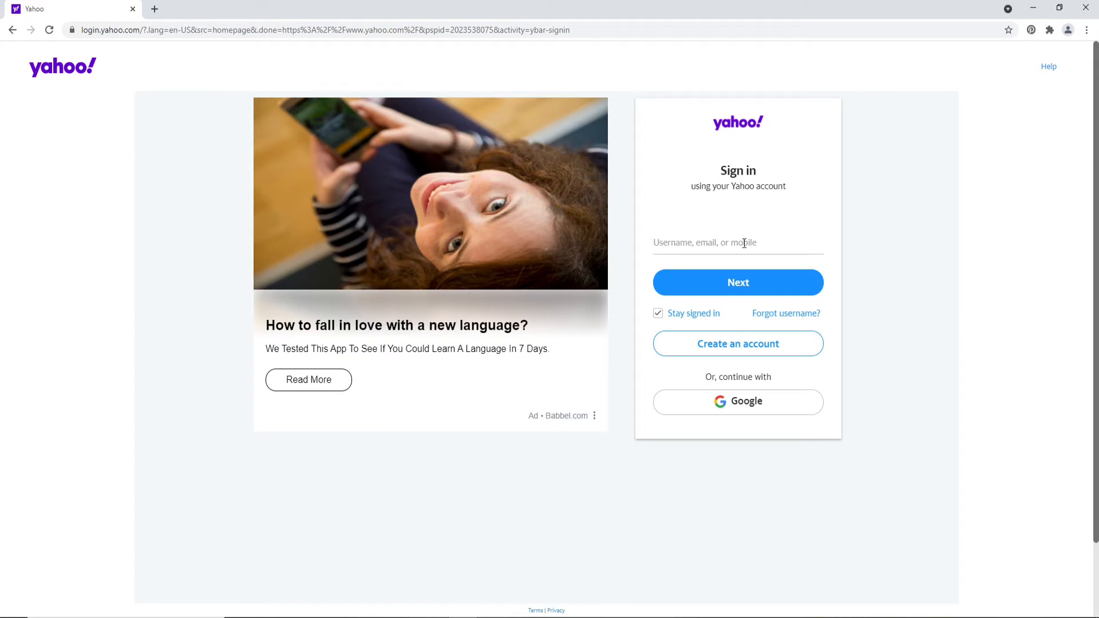
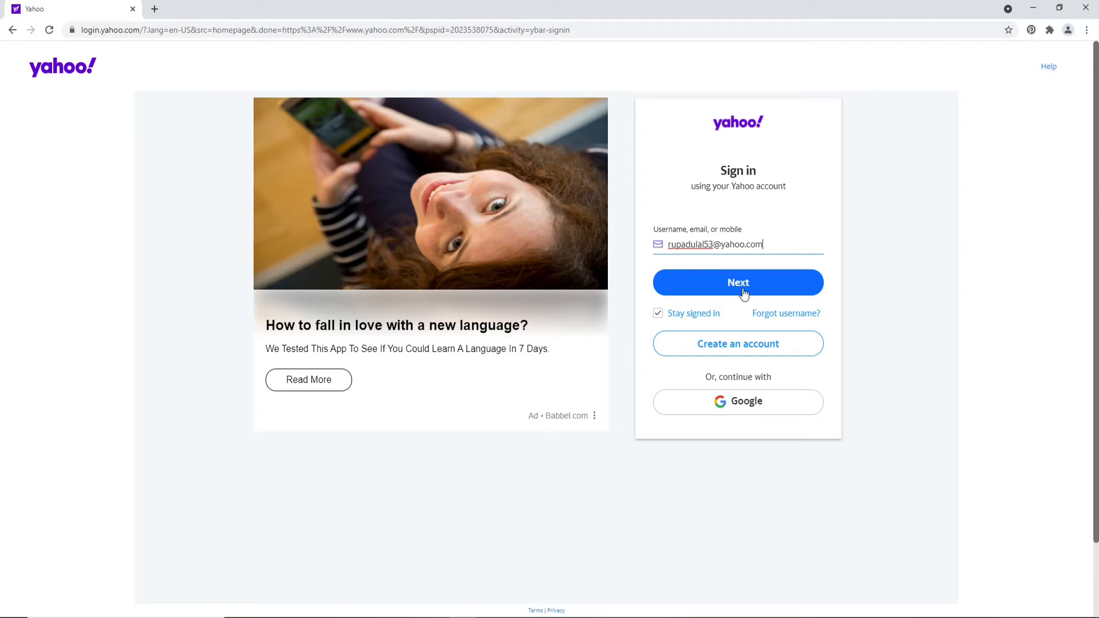
mouse_move(795, 313)
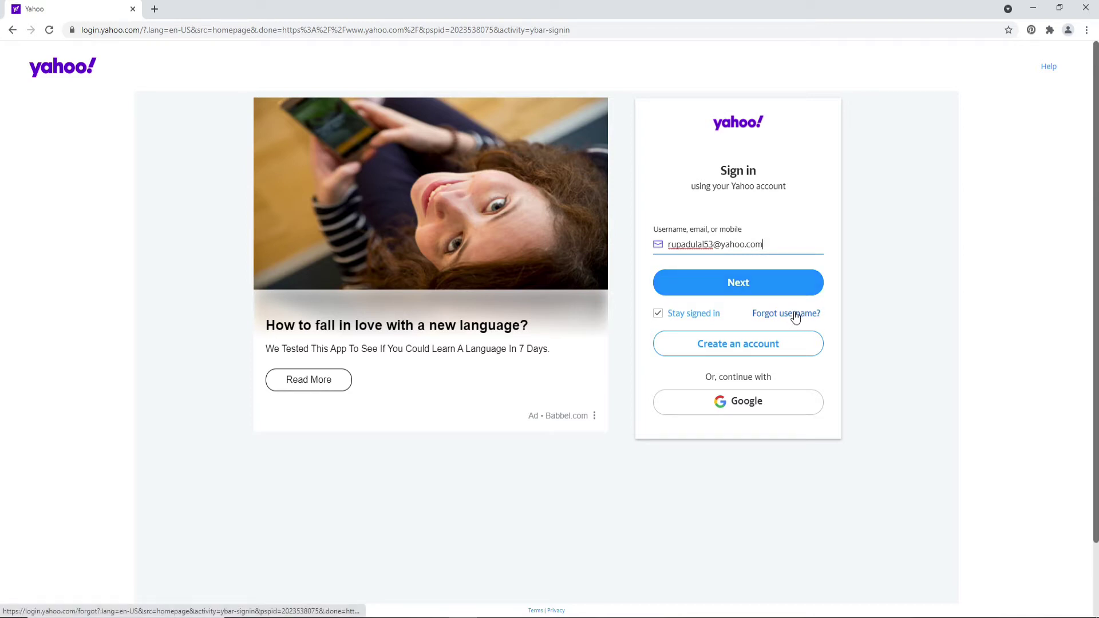
mouse_move(791, 322)
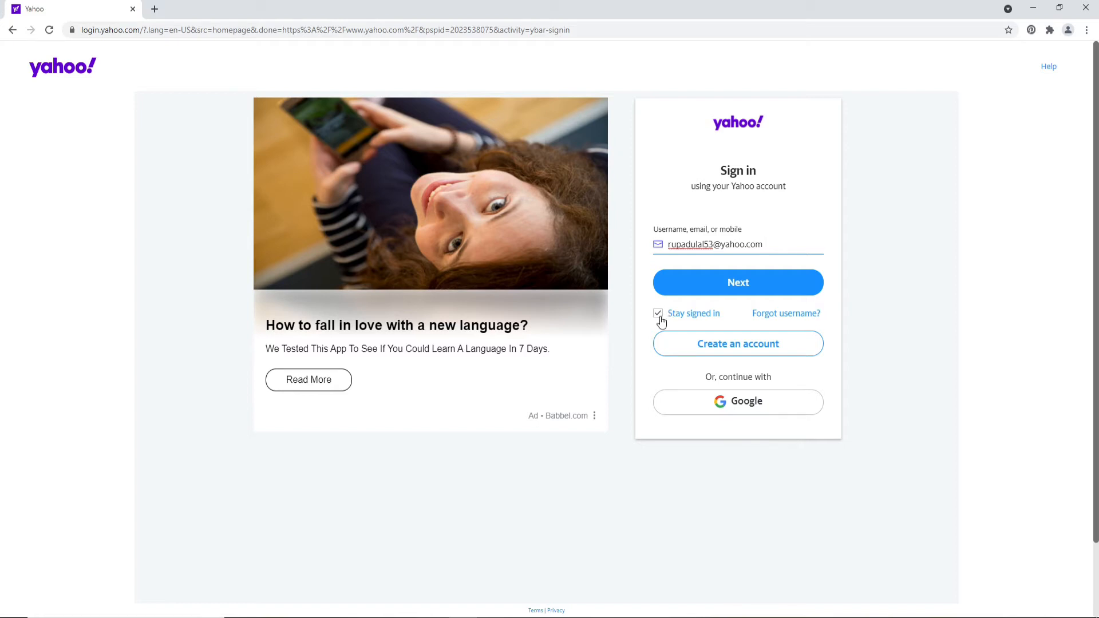
click(658, 313)
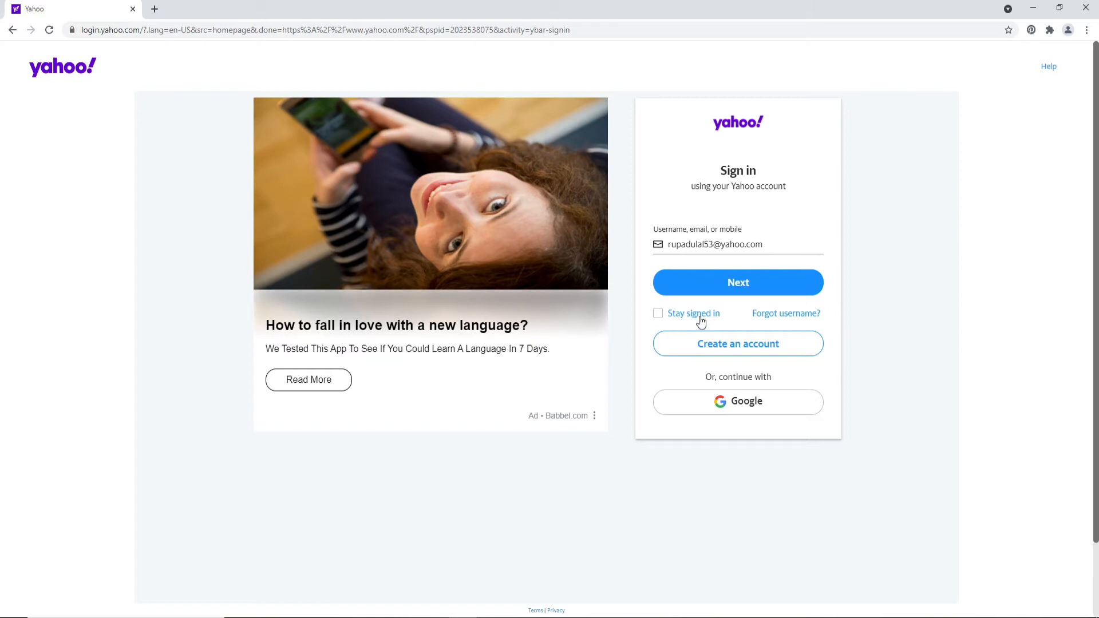
click(737, 282)
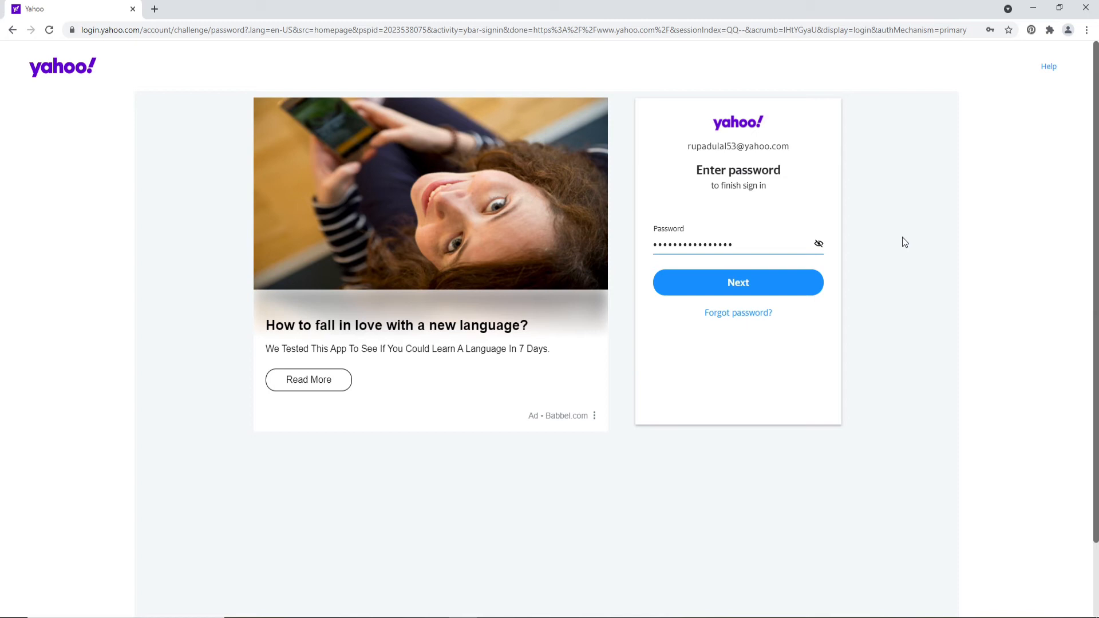
mouse_move(747, 315)
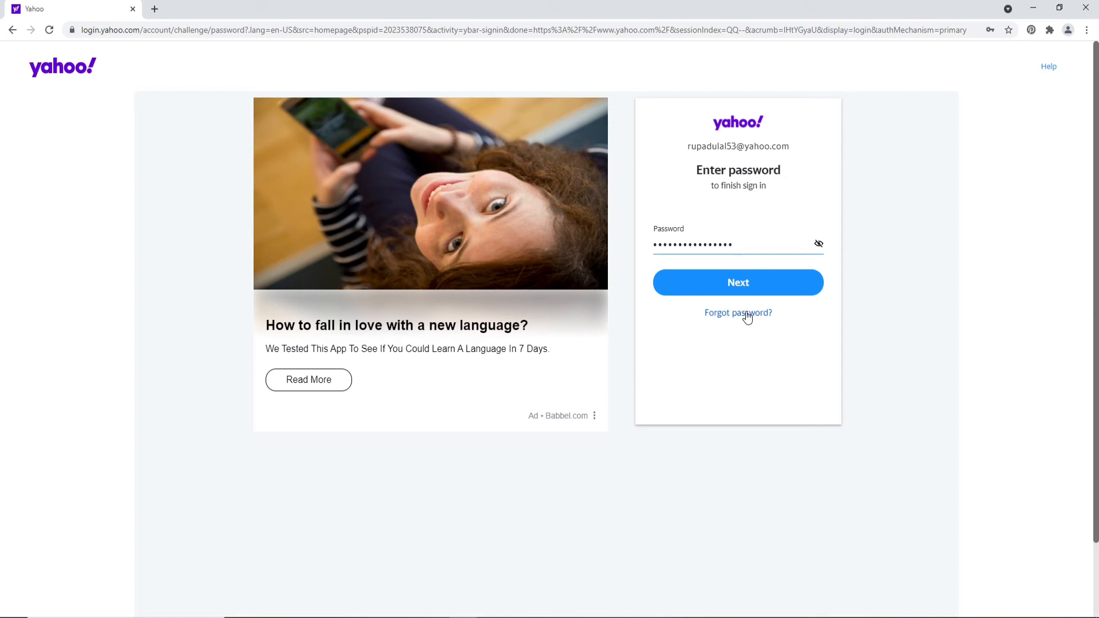
mouse_move(738, 316)
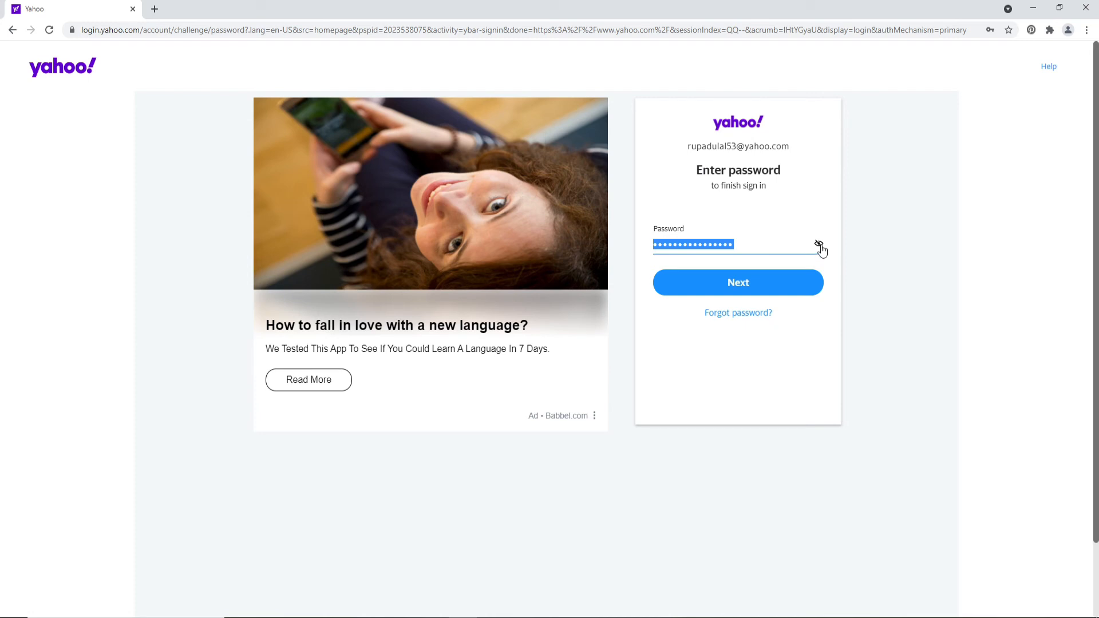
mouse_move(818, 244)
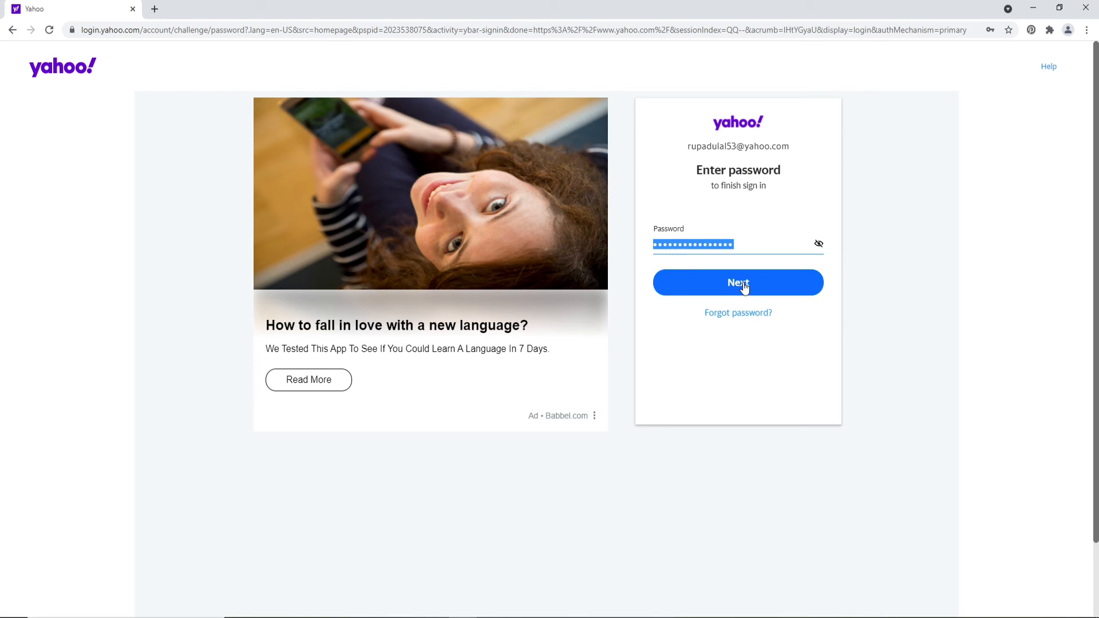
Submit the password, then choose Never on Chrome's save-password prompt
click(738, 282)
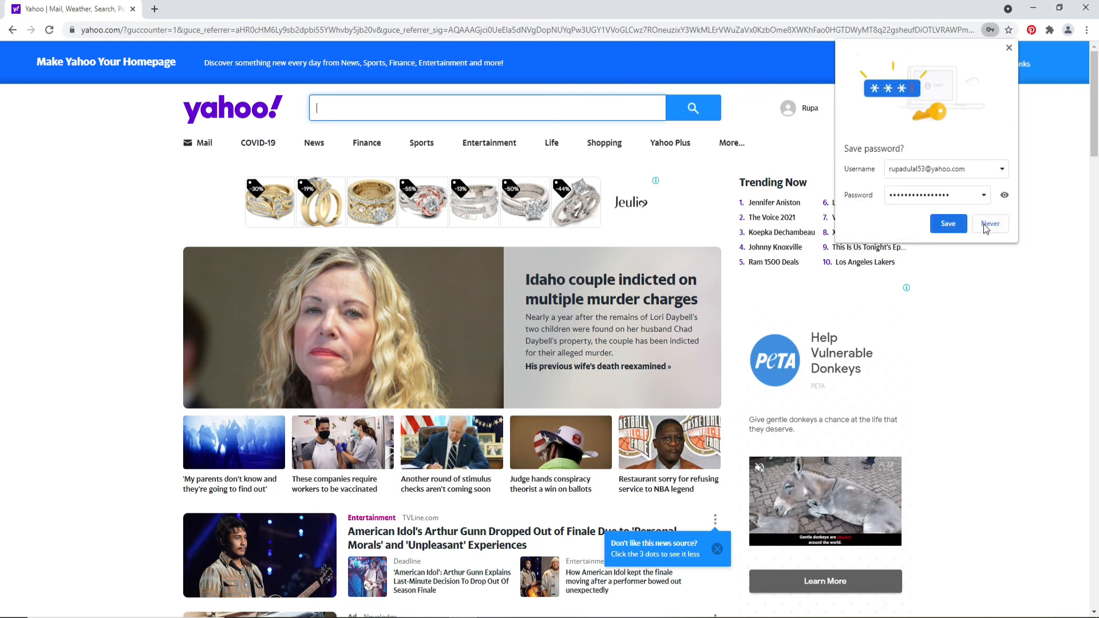
click(990, 224)
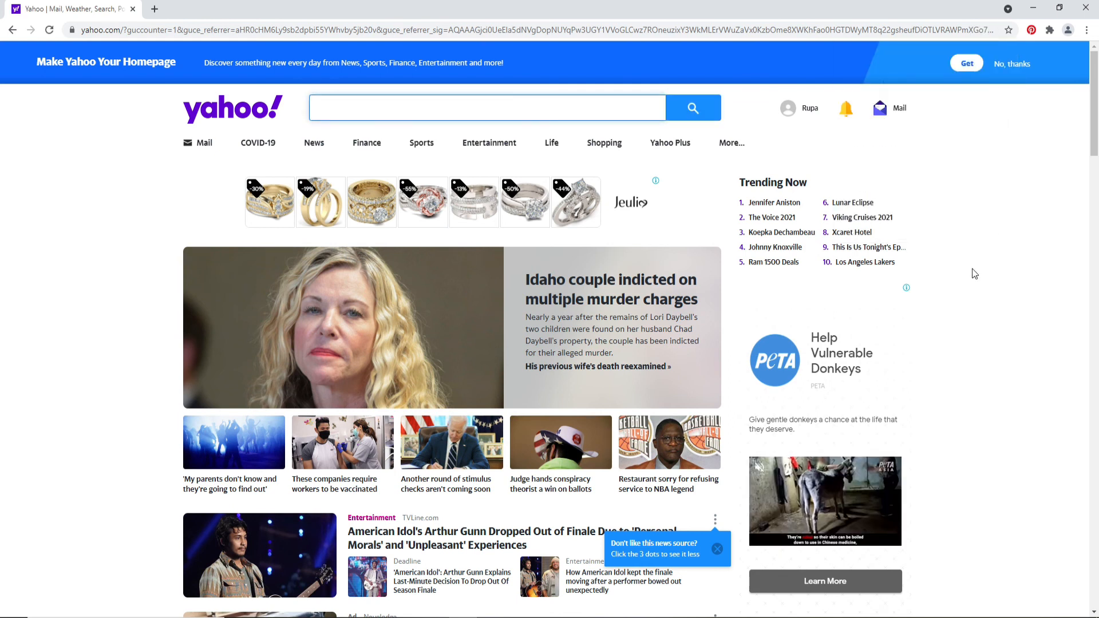